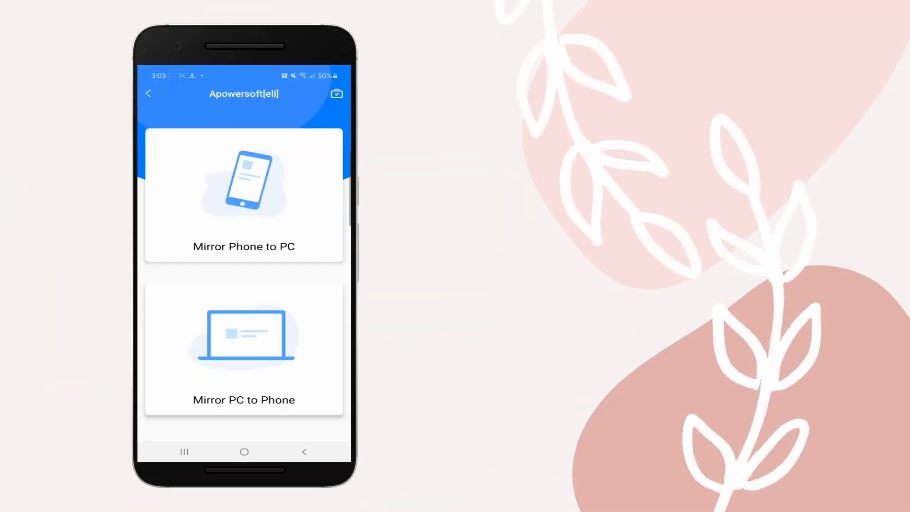
Step: Connect to LetsView[ApowerTech-04] and start Phone Screen Mirroring to reach the casting prompt
left_click(243, 198)
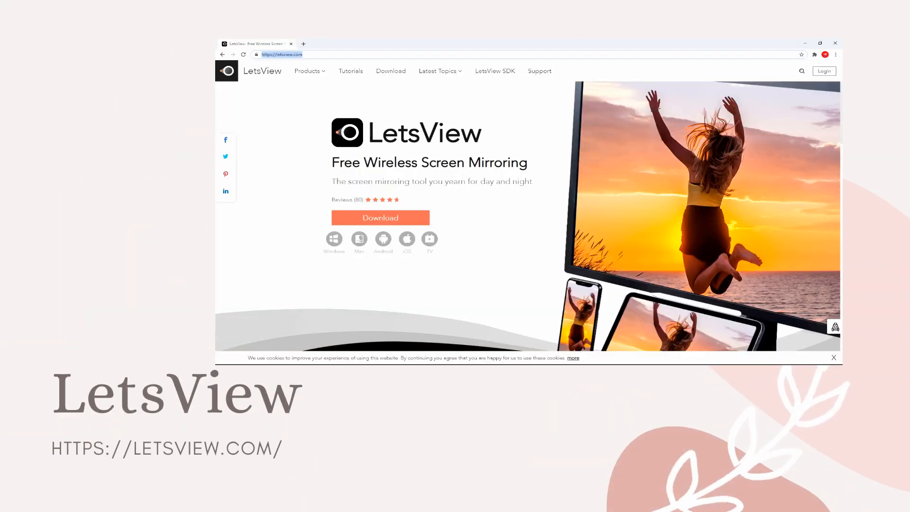
scroll("down", 3)
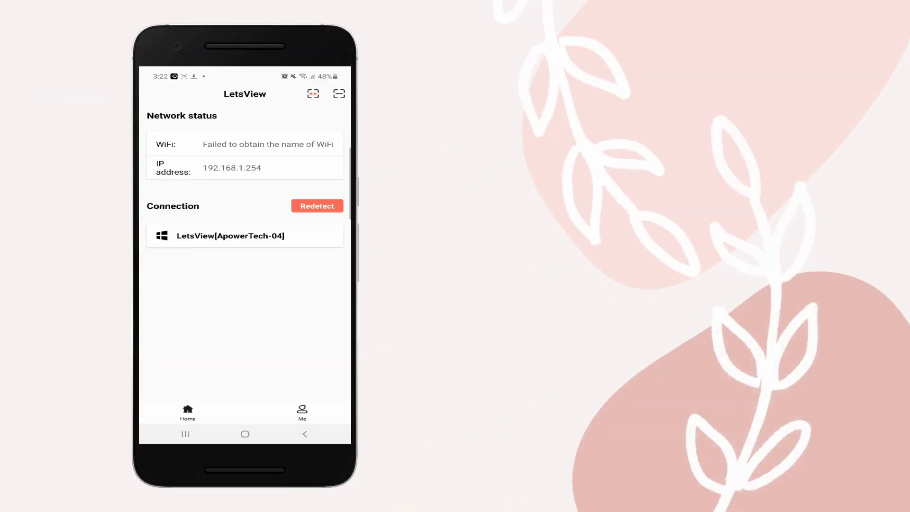
left_click(245, 235)
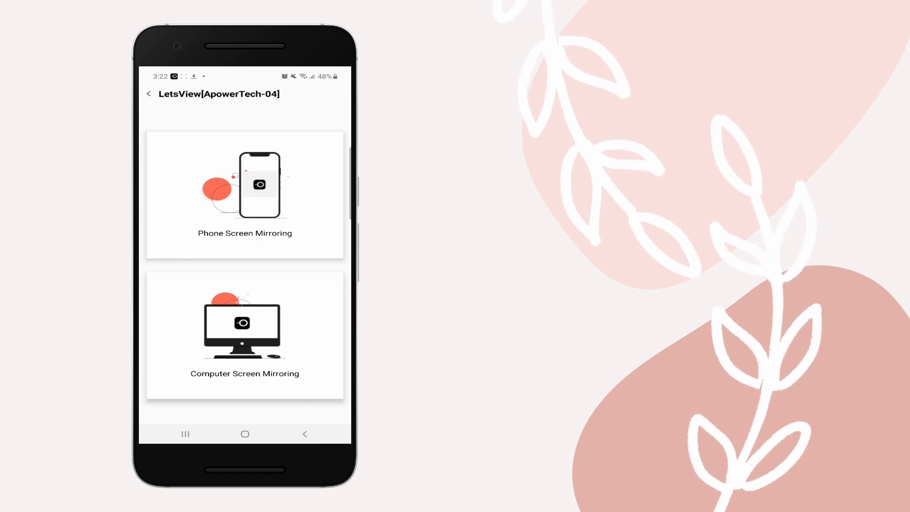
left_click(245, 194)
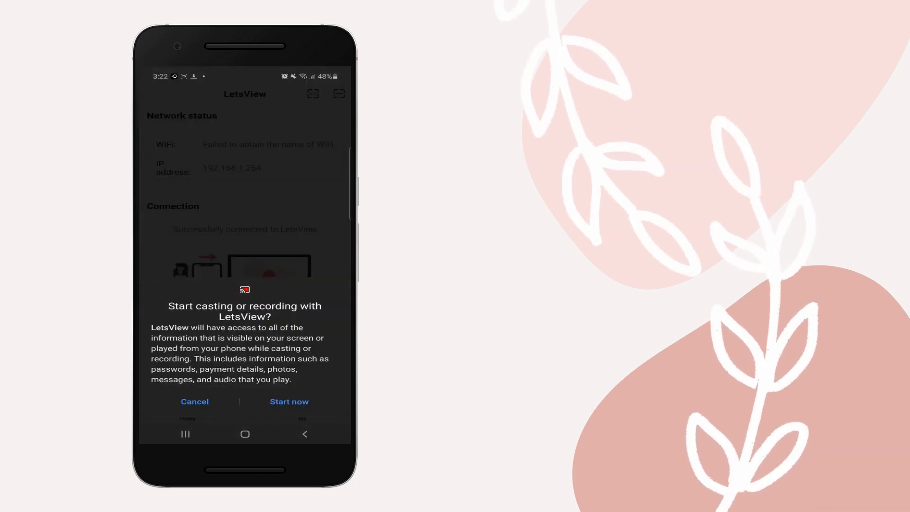